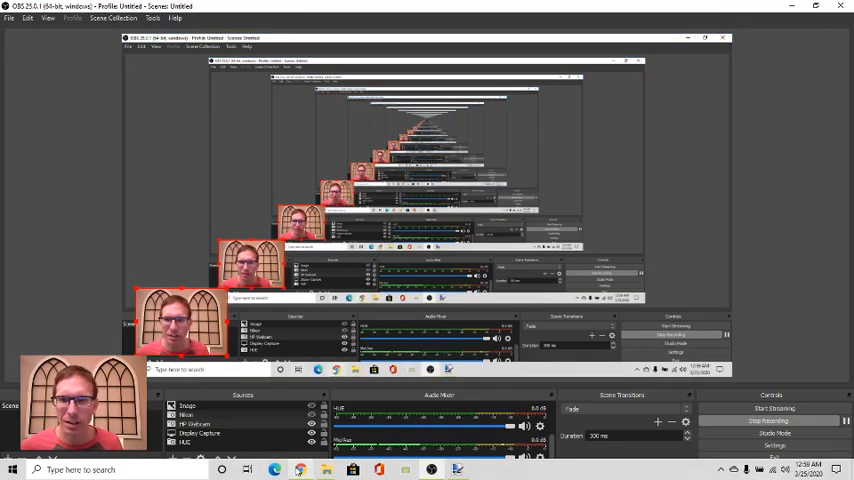
Bring the Paint.NET window with the untitled image to the front.
click(274, 468)
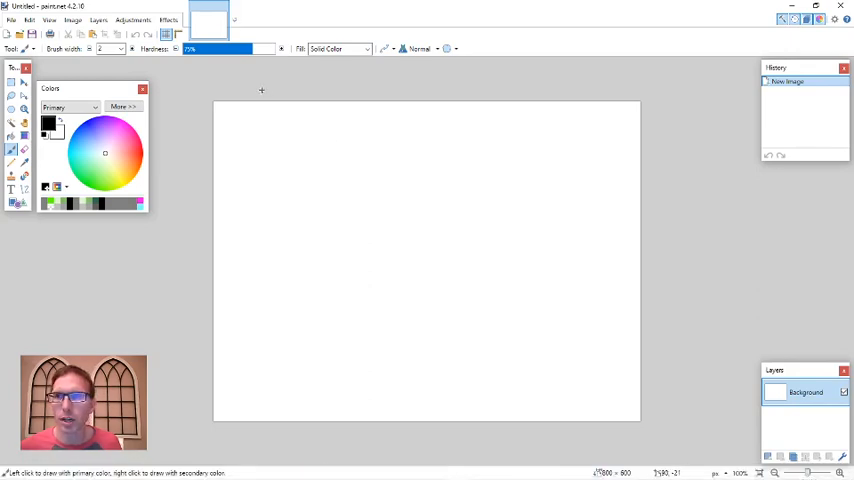
mouse_move(396, 60)
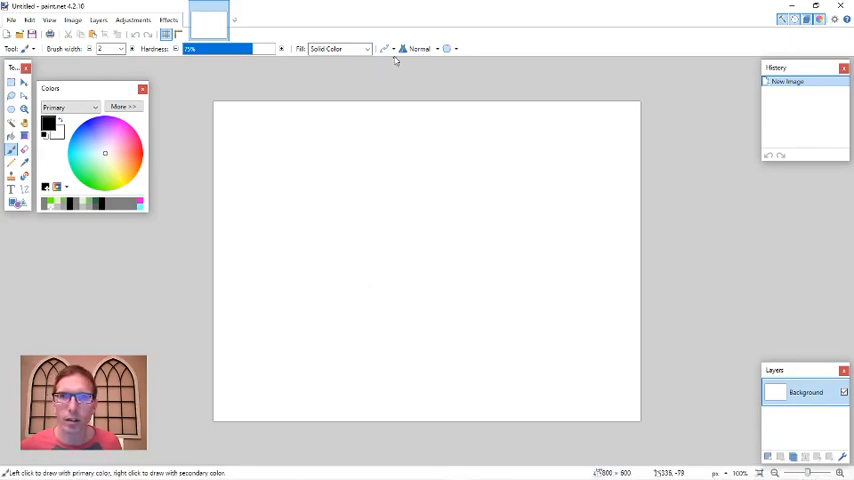
Set antialiasing to Disabled and resize the image to 160 × 144 pixels.
click(388, 48)
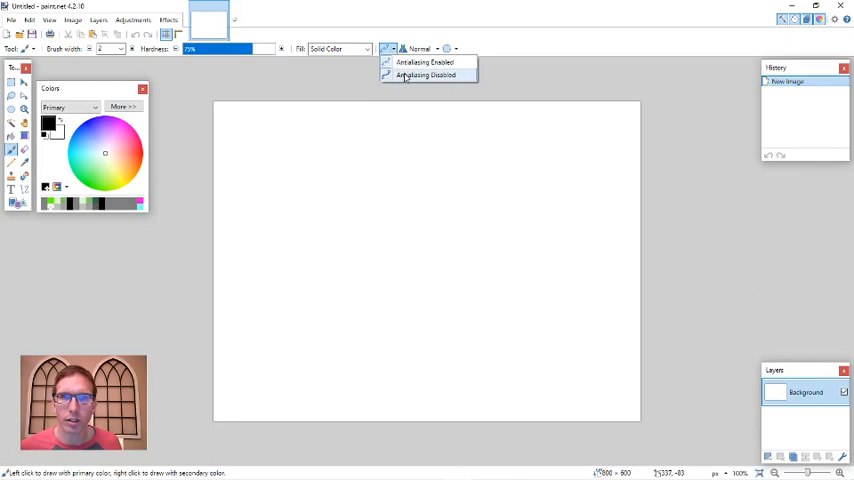
click(424, 76)
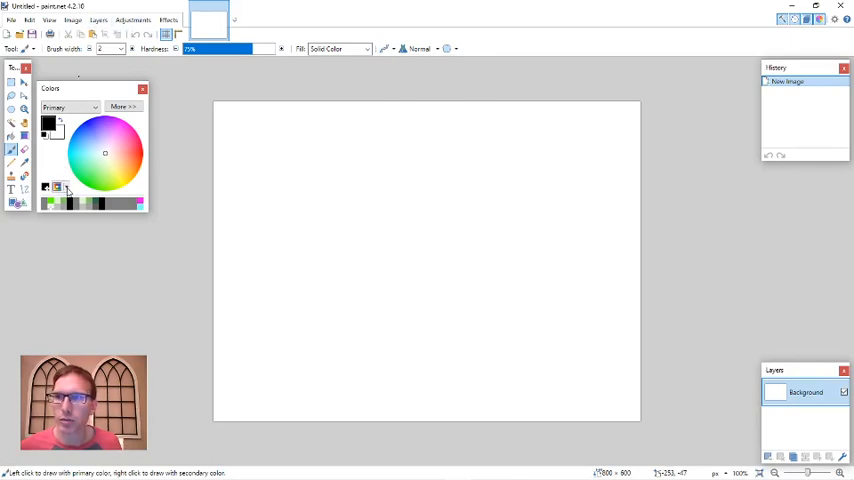
click(66, 188)
text(144)
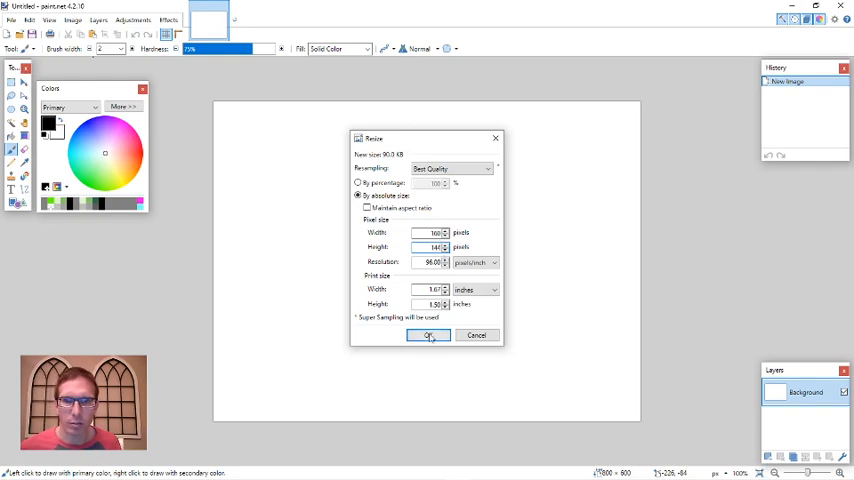
click(428, 336)
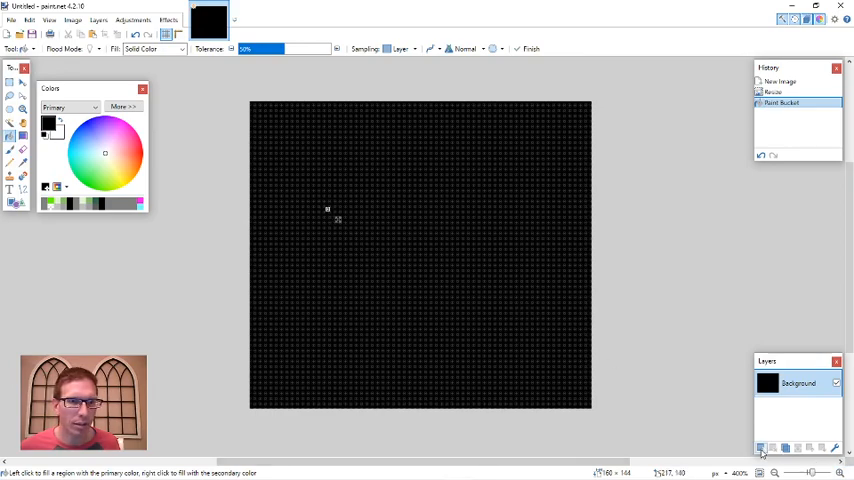
Add a new layer above the black background and name it Text.
click(760, 448)
text(Text)
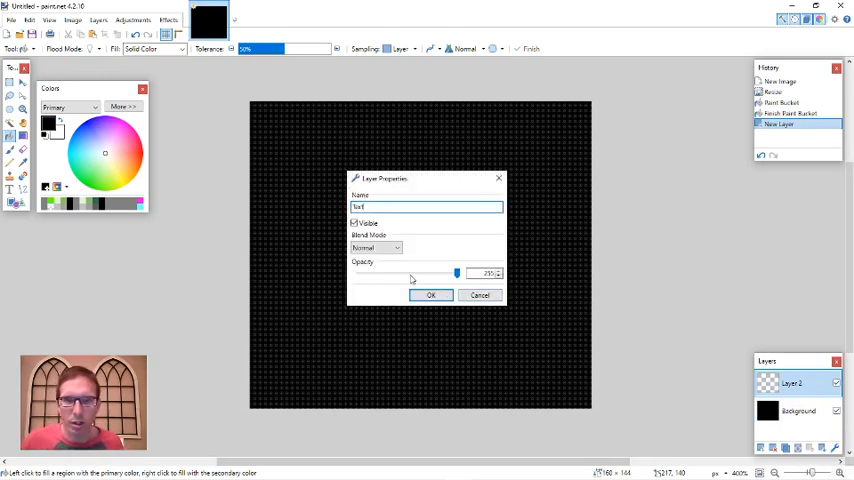
click(430, 296)
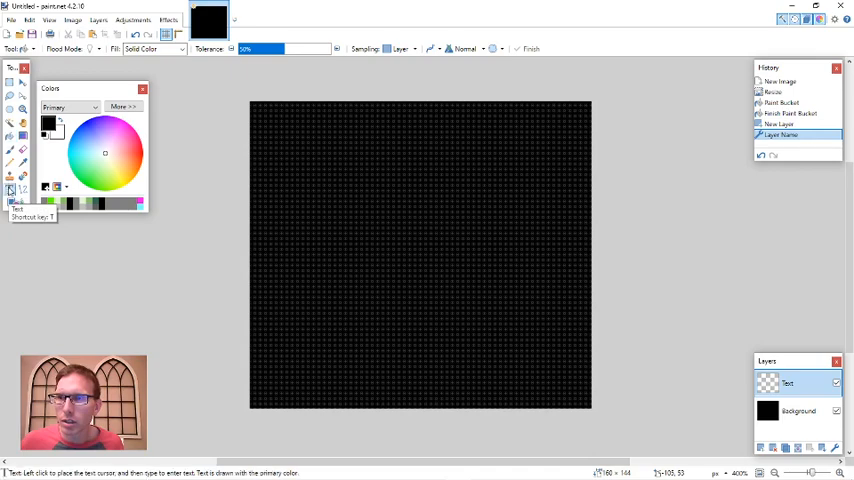
Start the Text tool with Comic Sans MS as the font.
click(14, 200)
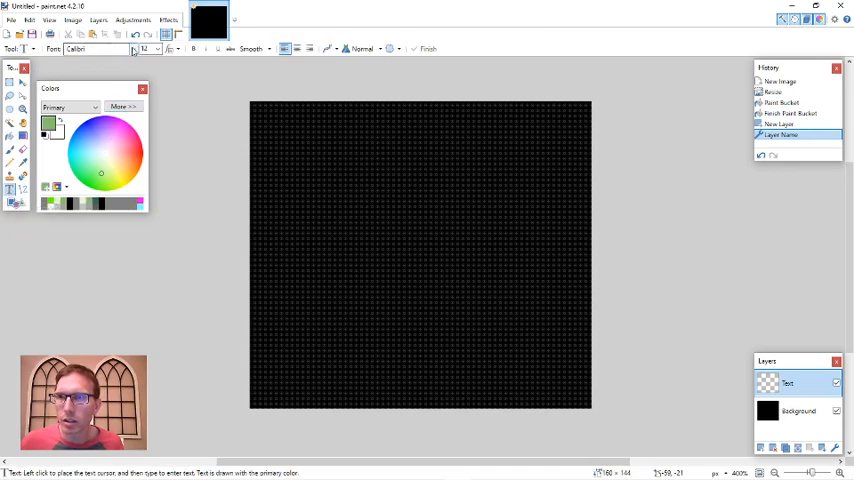
click(132, 48)
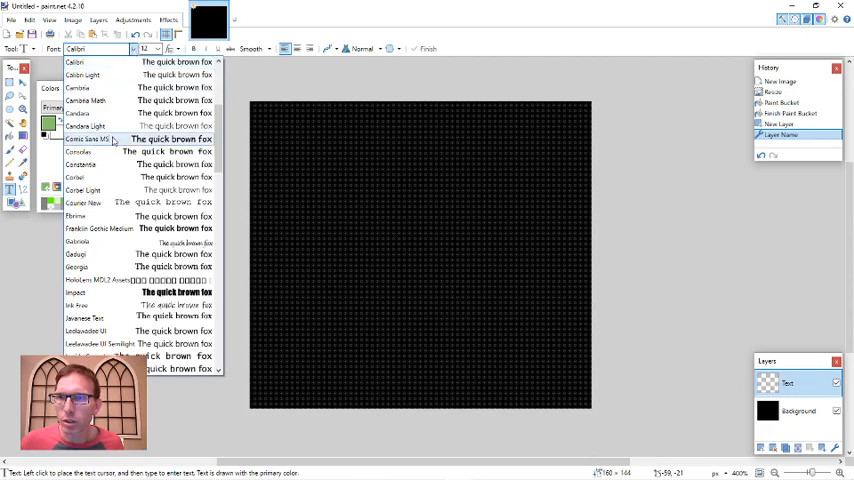
click(100, 138)
text(M)
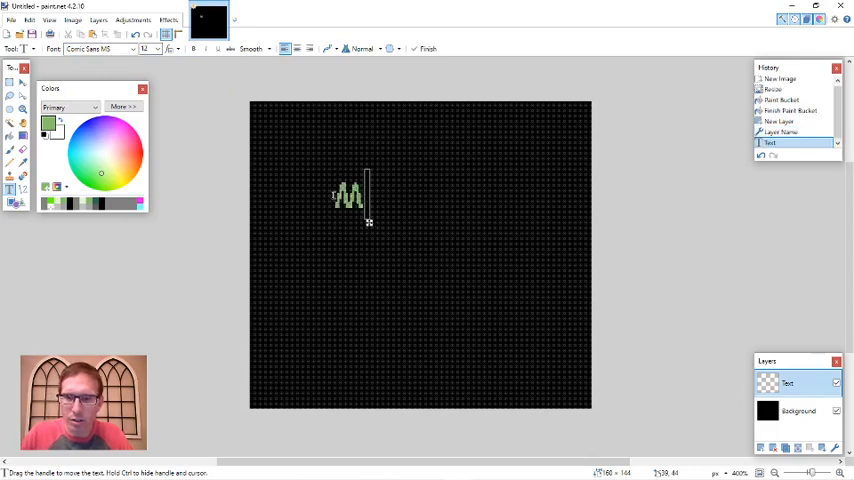
Type 'Mr. Moos', 'Awesome', 'Games' on three lines and centre them.
text(r. Mo)
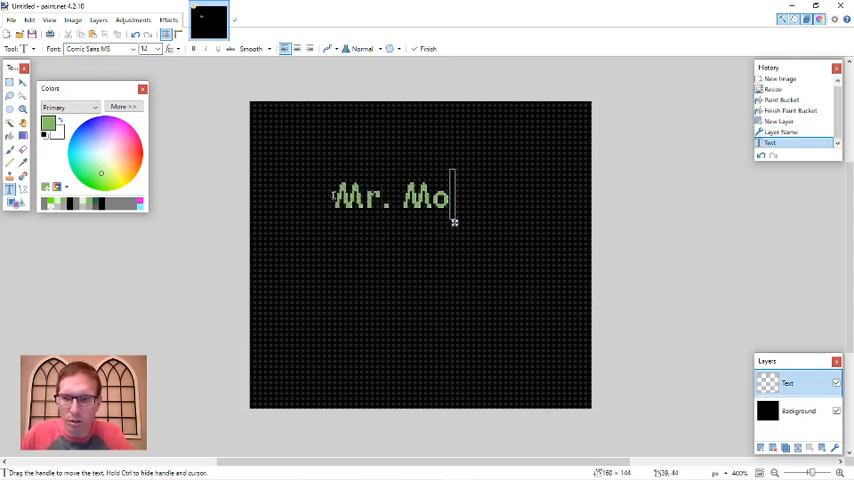
text(os)
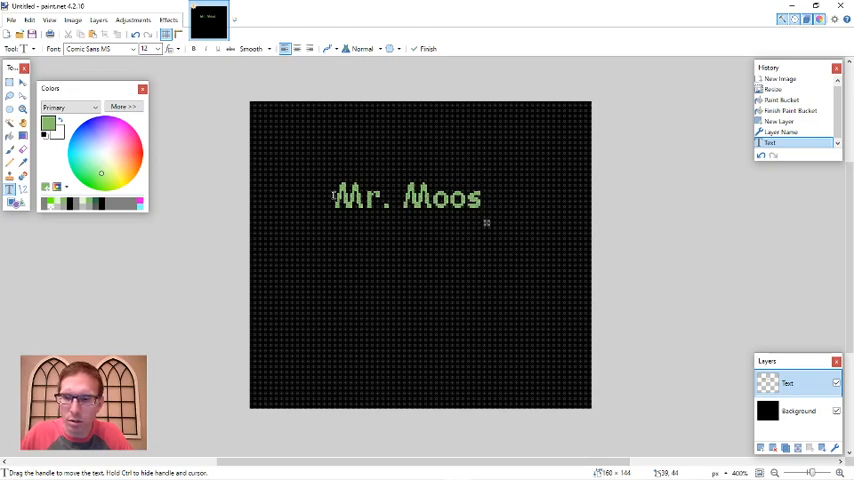
text(Awe)
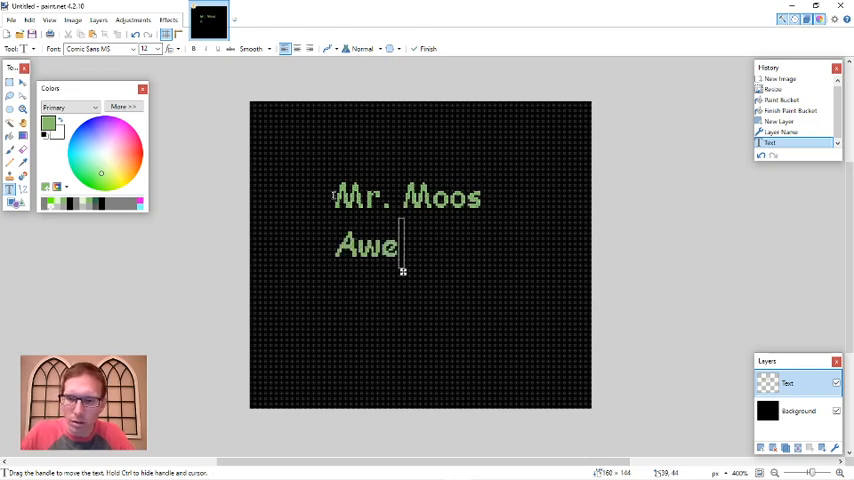
text(some)
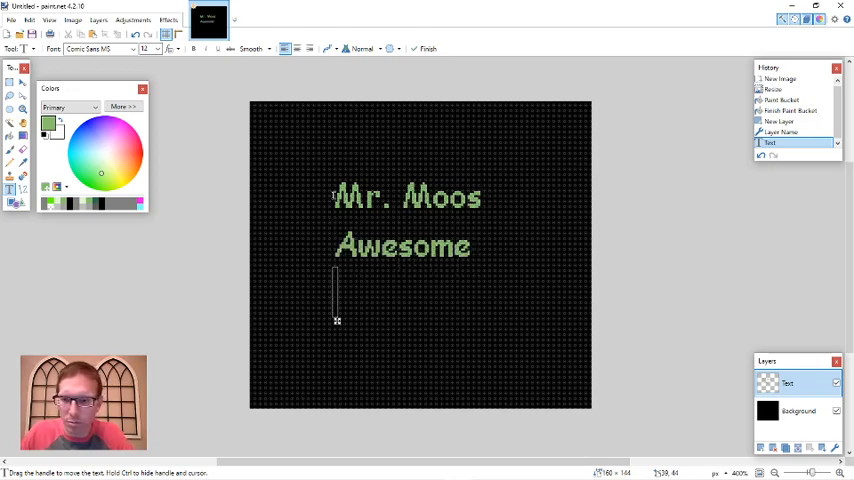
text(Games)
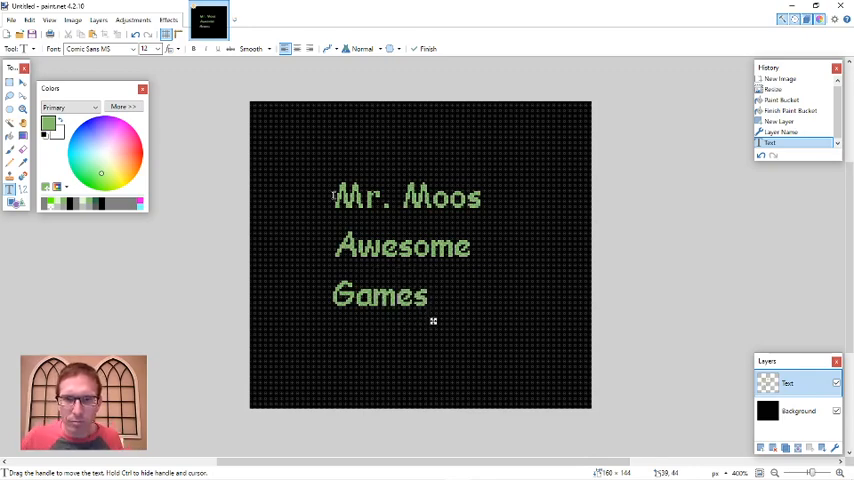
click(296, 48)
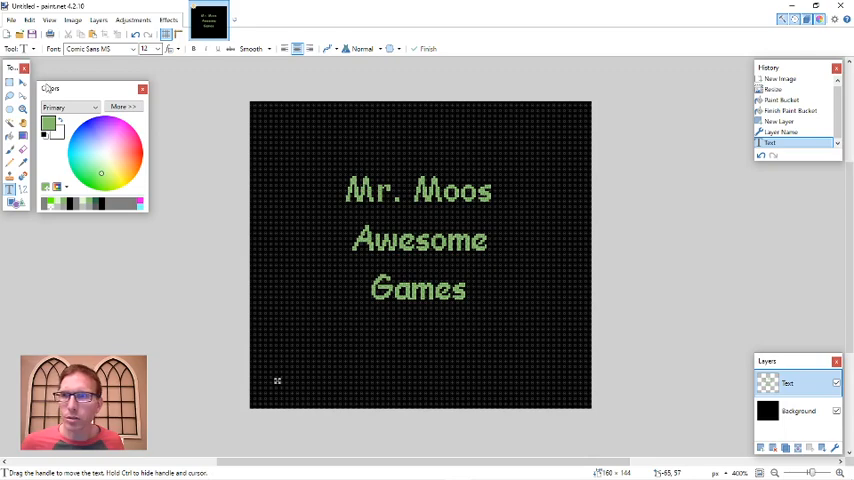
Save the image as Logo in the YouTutorial folder in Paint.NET's native format.
click(12, 20)
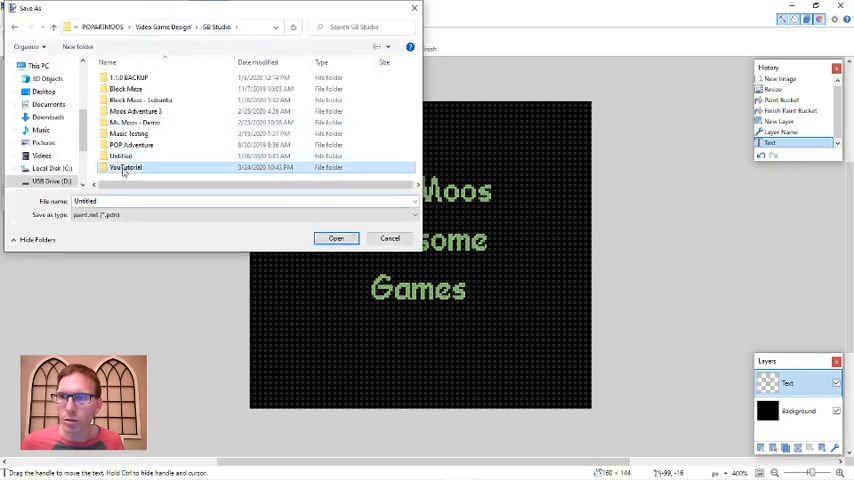
double_click(128, 168)
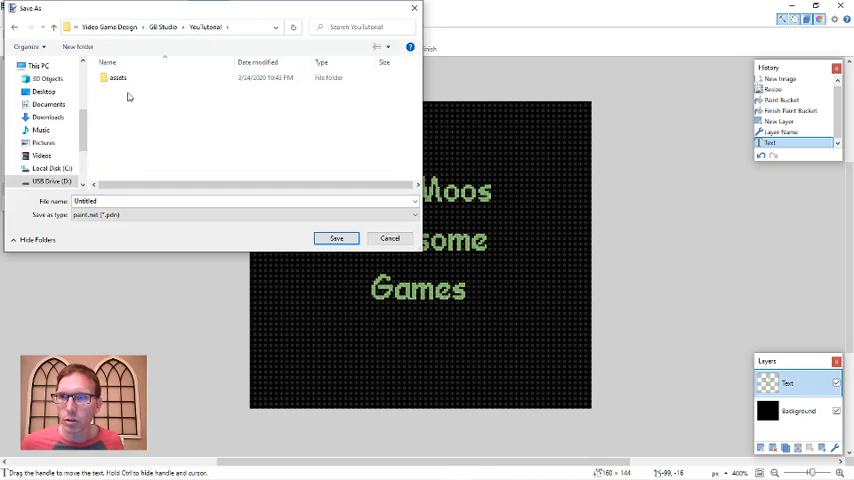
click(240, 200)
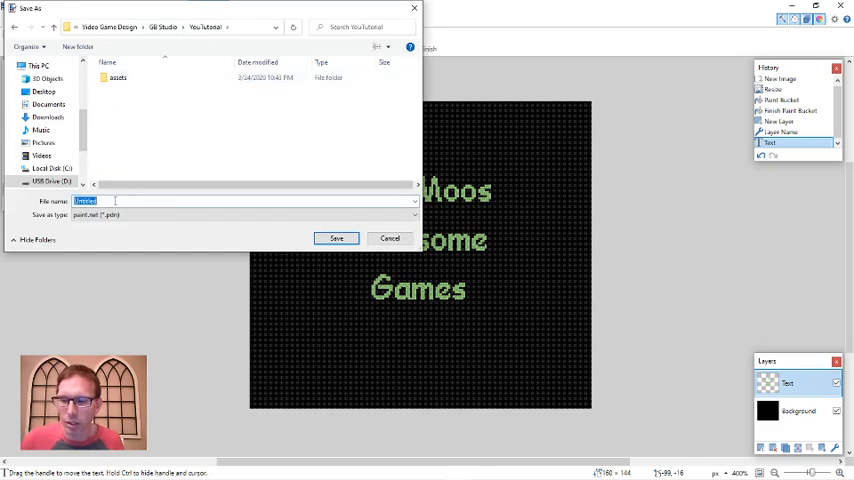
text(Logo)
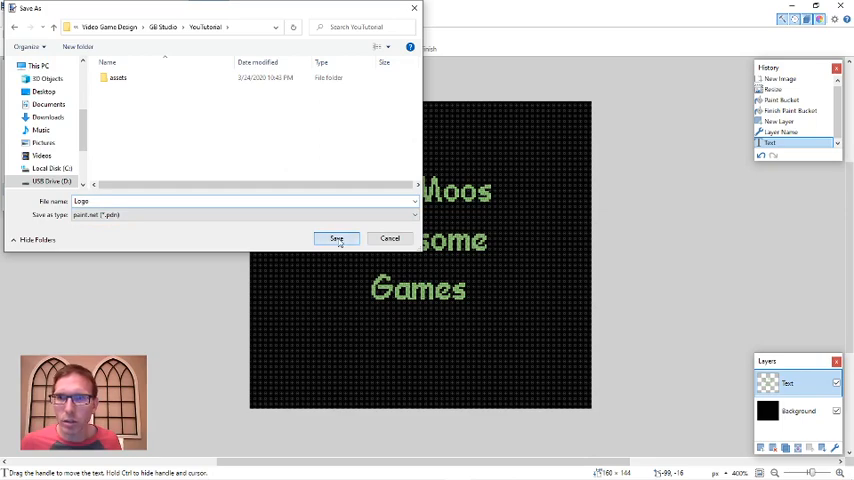
click(336, 238)
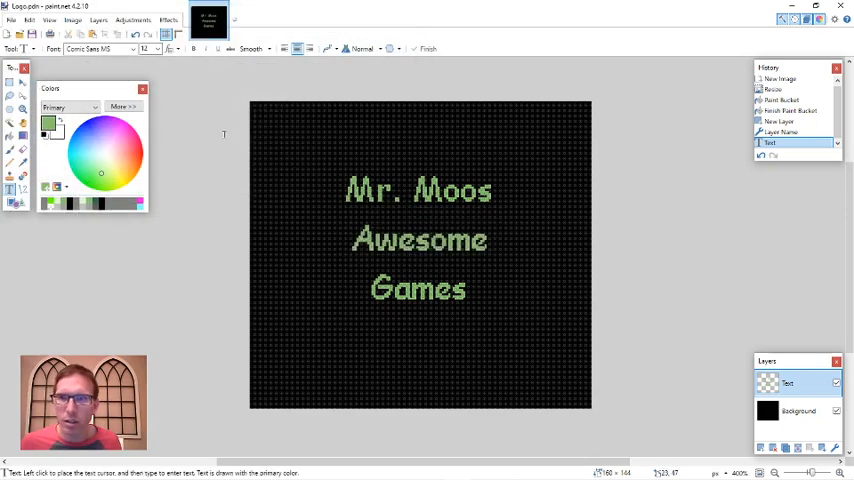
Save a flattened PNG copy named Logo in the same folder.
click(12, 20)
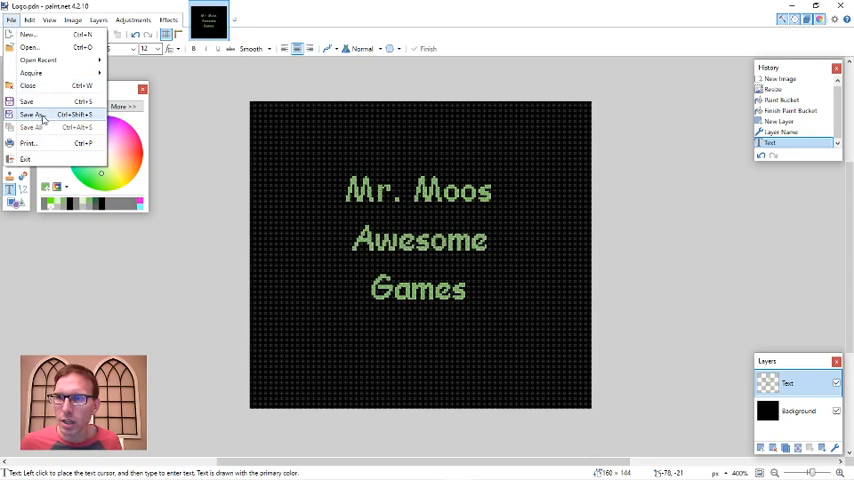
click(32, 114)
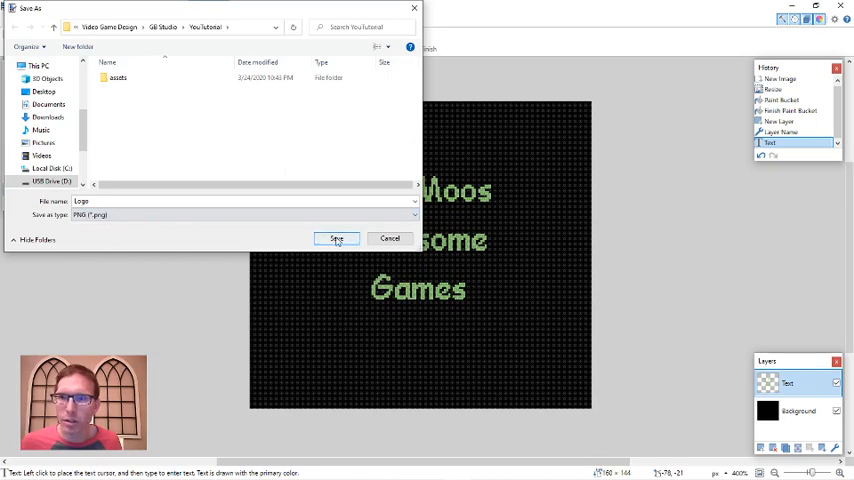
click(336, 238)
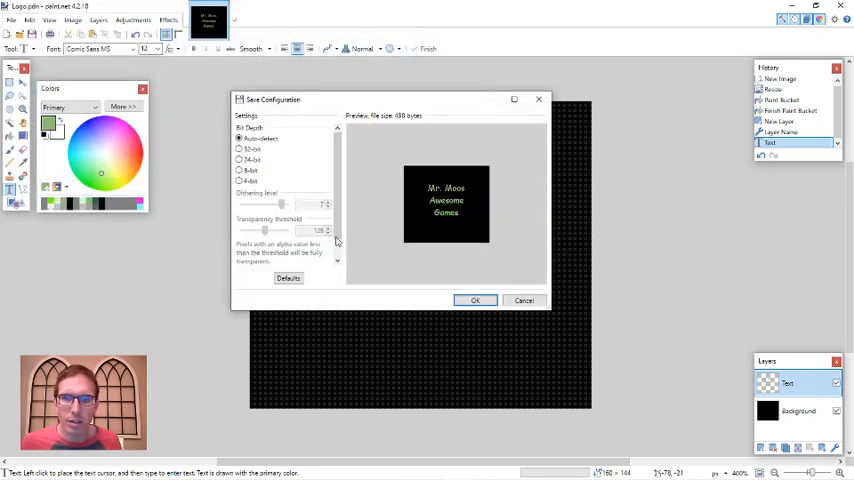
click(476, 300)
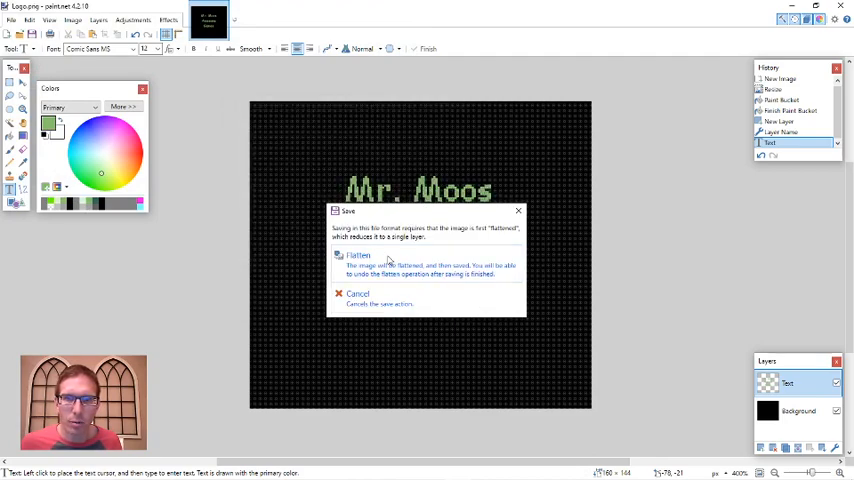
click(358, 256)
text(Title Screen)
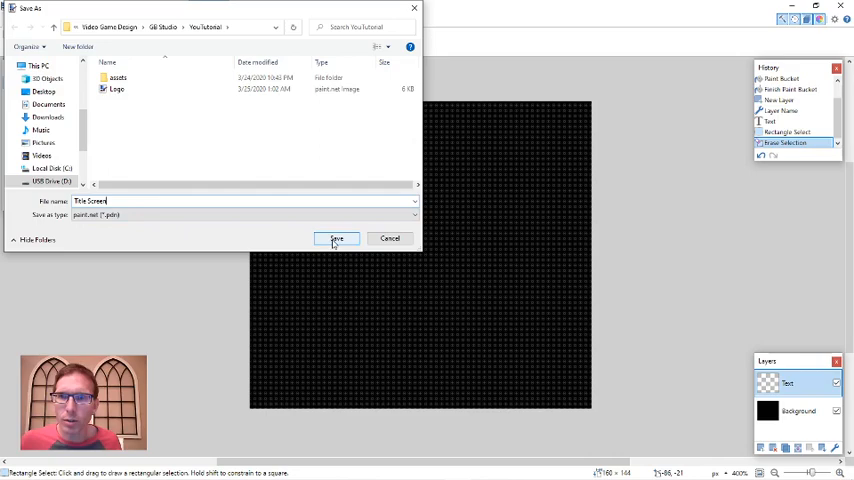
Save the plain black image as Title Screen.
click(336, 238)
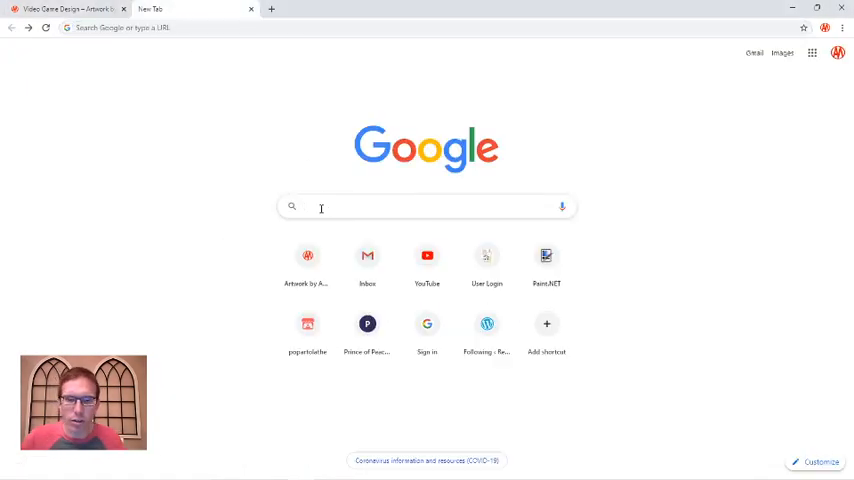
Search Google for 'pixel font' and open the dafont bitmap fonts page.
text(pixel fonts)
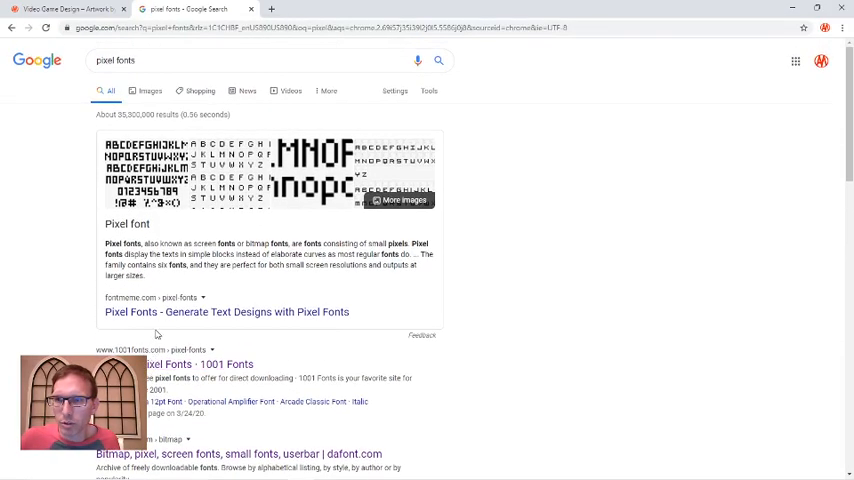
scroll(down, 3)
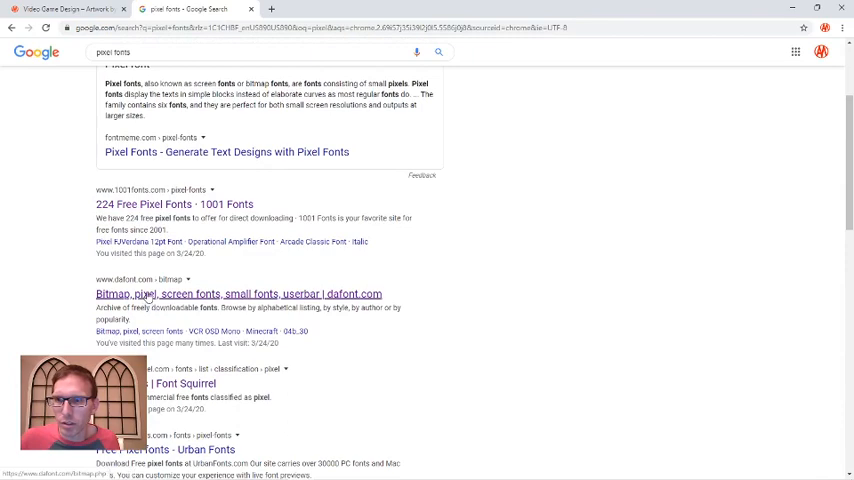
click(238, 292)
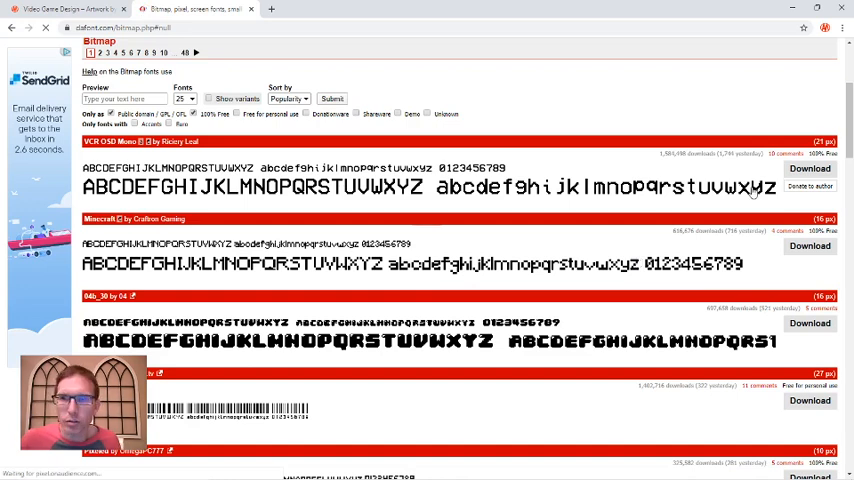
Download the VCR OSD Mono font and open the downloaded zip archive.
click(808, 168)
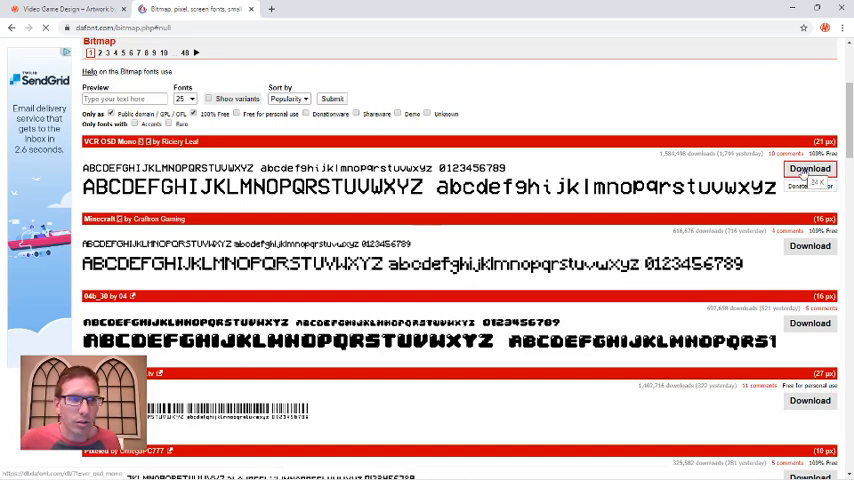
click(808, 168)
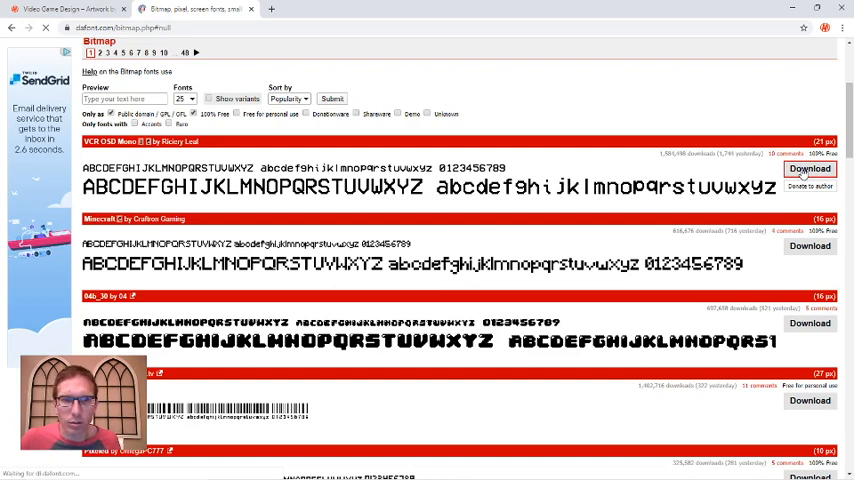
click(810, 168)
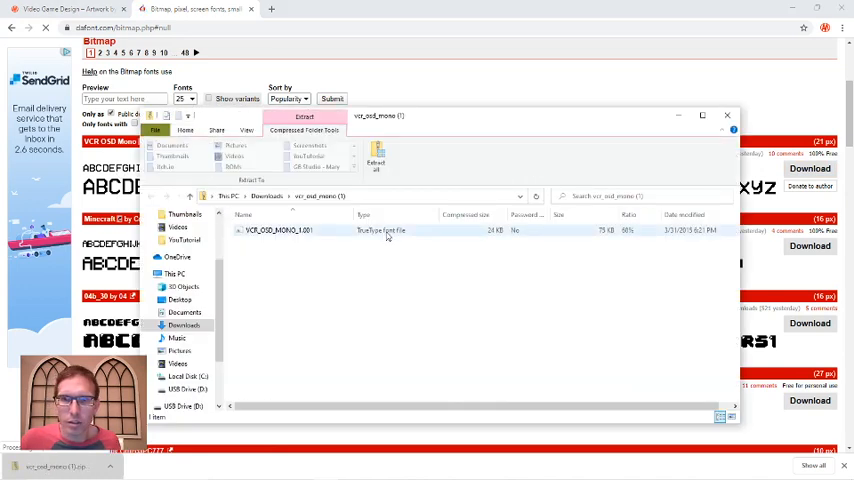
Install the VCR_OSD_MONO TrueType file, replacing the existing installed copy.
click(280, 230)
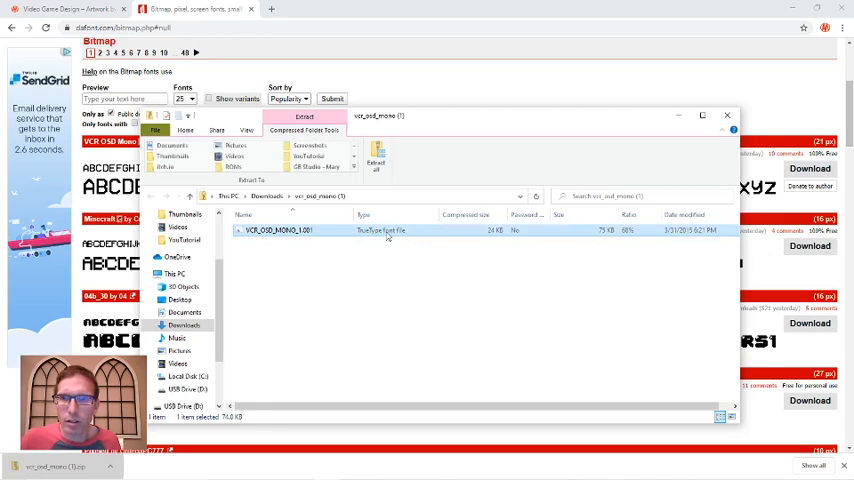
double_click(276, 230)
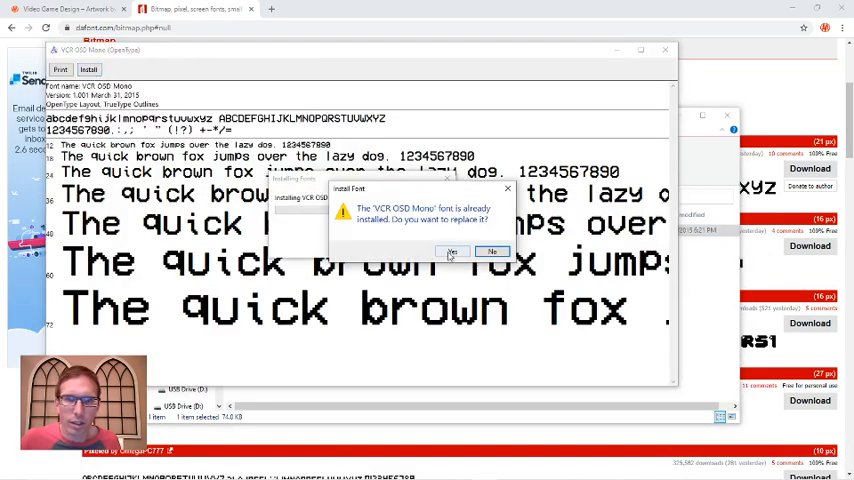
click(454, 252)
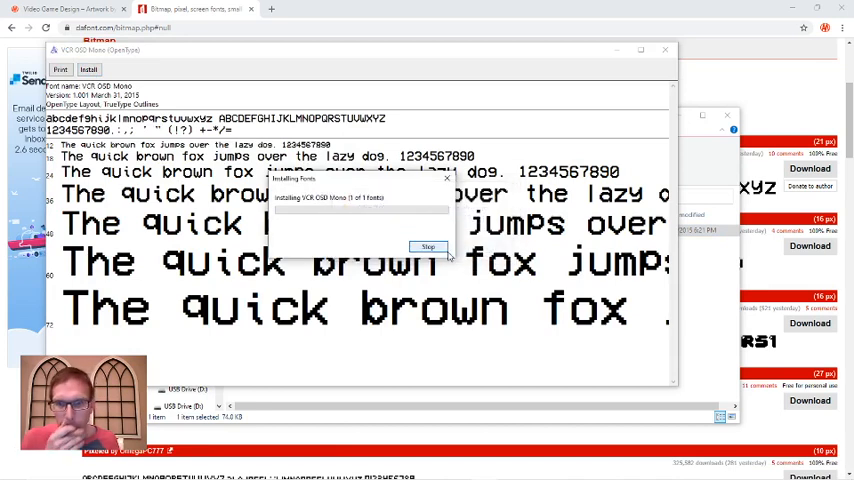
click(428, 246)
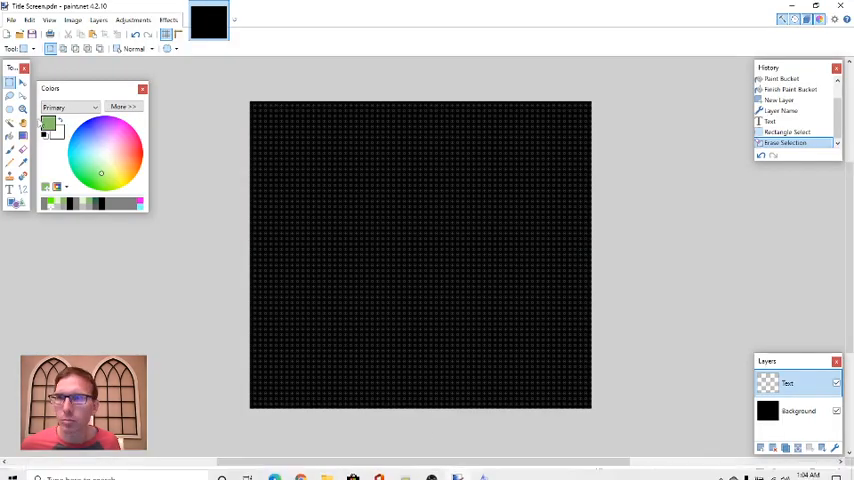
Start a text entry on the canvas and choose VCR OSD Mono from the font list.
click(8, 188)
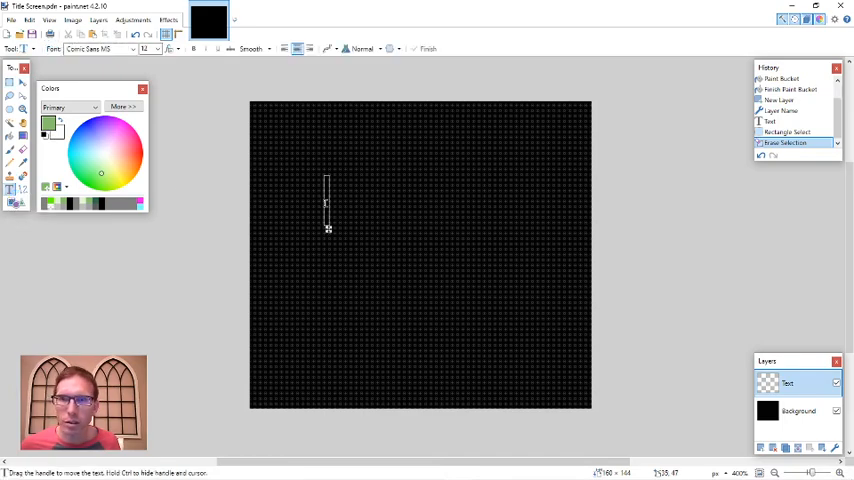
click(132, 48)
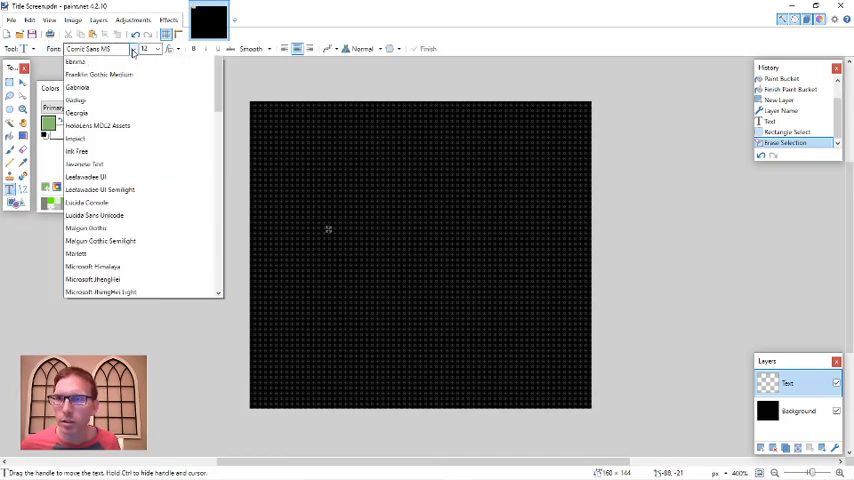
scroll(down, 3)
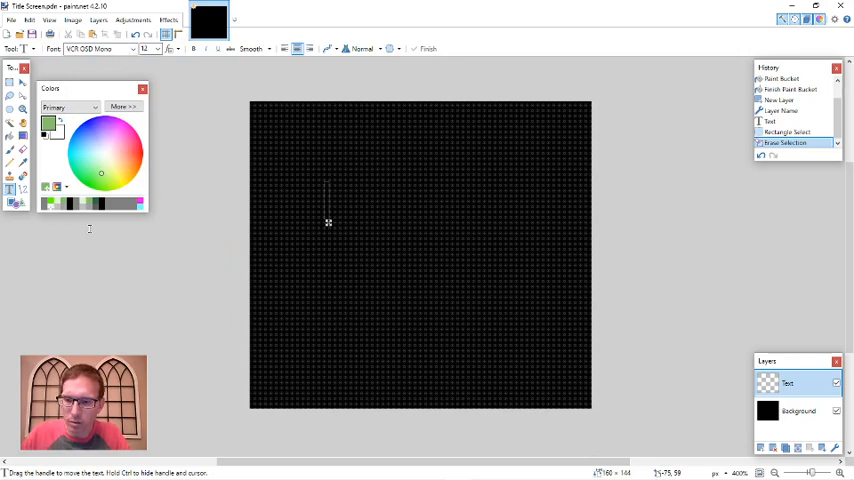
Enter the green title text 'Awesome', 'YouTutorial', 'Game' on three centred lines, then start a new text spot lower down.
text(Awesome)
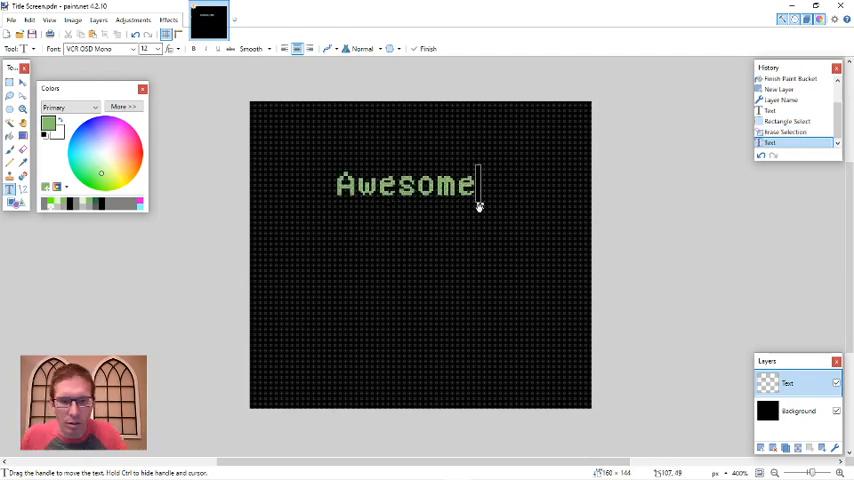
text(You)
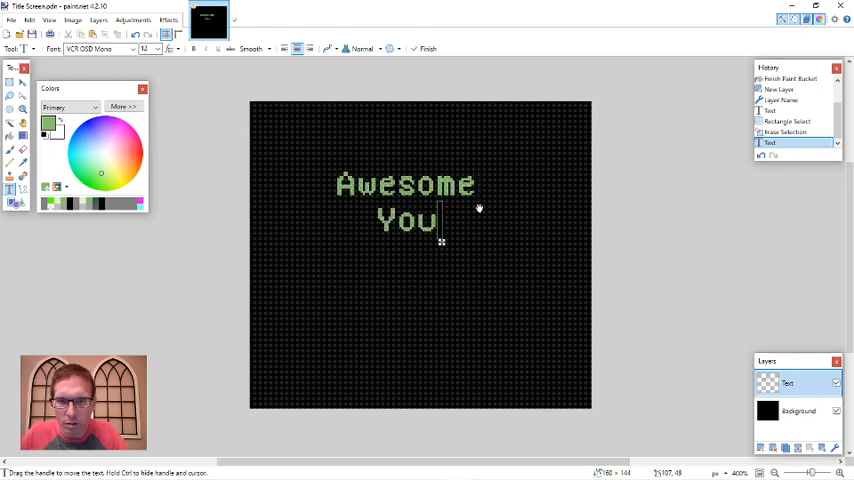
text(Tutori)
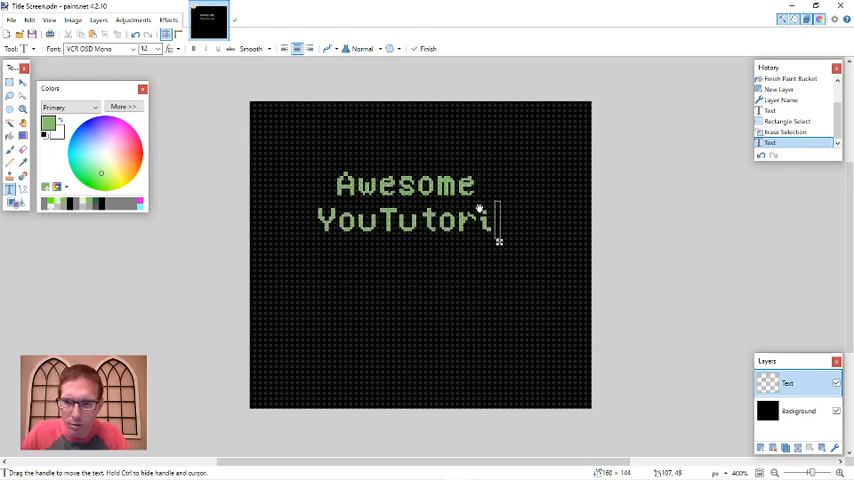
text(al)
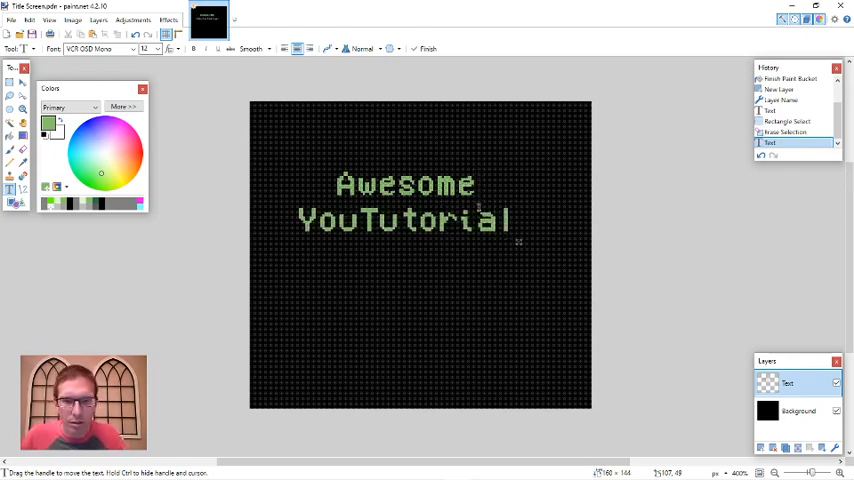
text(Game)
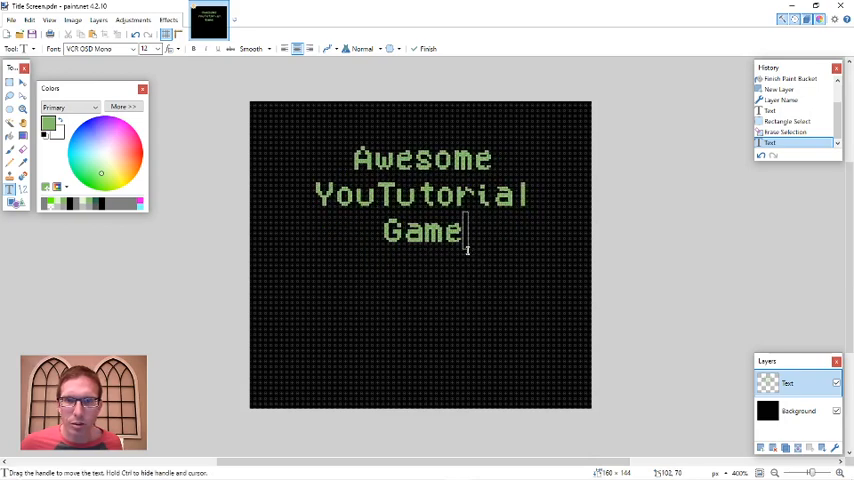
mouse_move(468, 250)
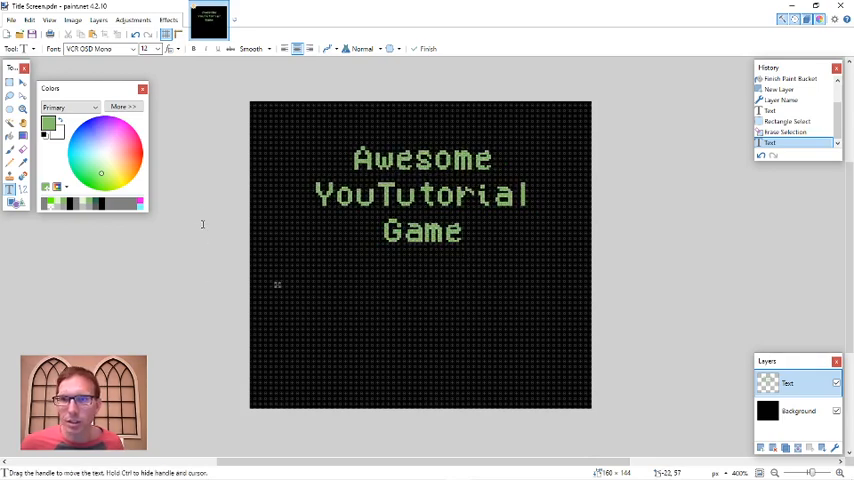
click(148, 48)
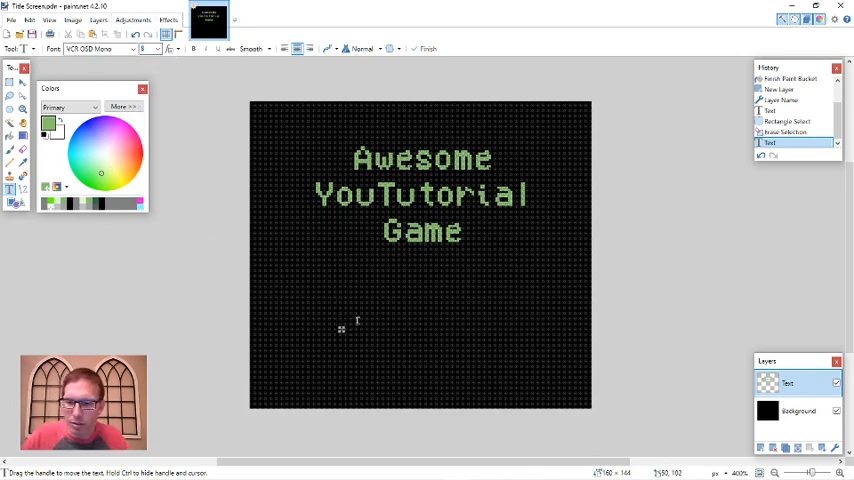
Enter 'PRESS' and 'START' as two green lines near the bottom of the canvas.
text(PRESS)
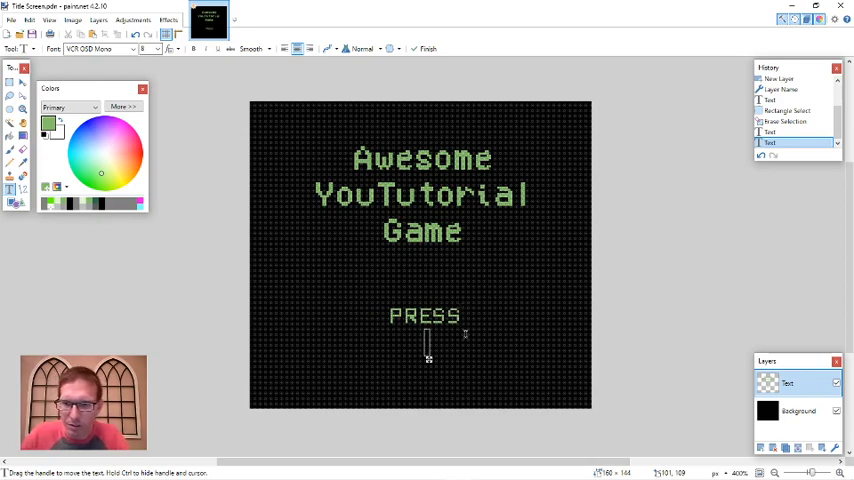
text(START)
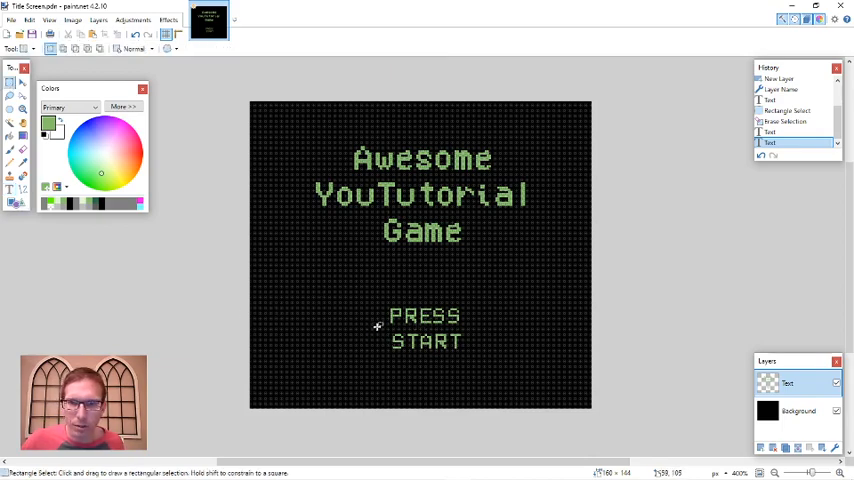
Select the PRESS START text and nudge it so it sits centred under the title.
drag(382, 332, 478, 356)
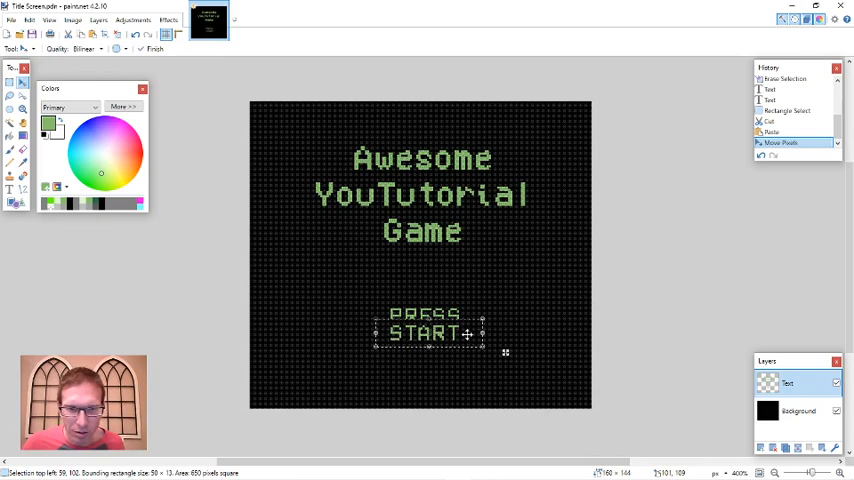
drag(430, 332, 430, 340)
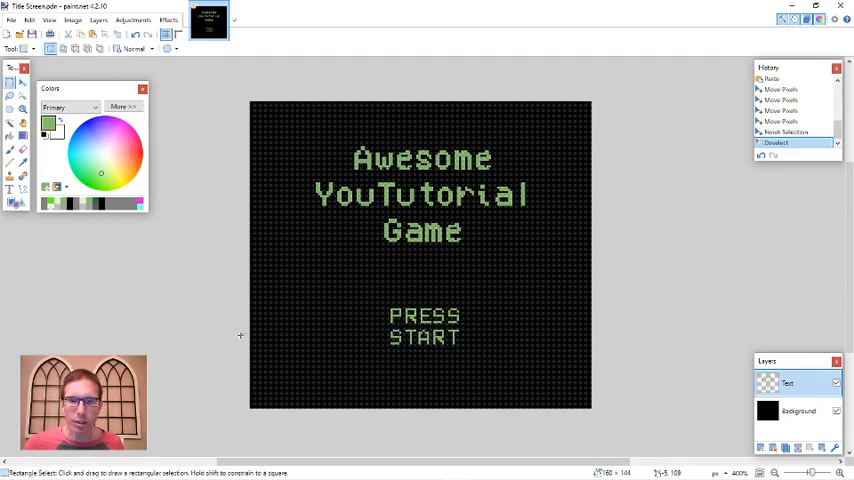
mouse_move(404, 256)
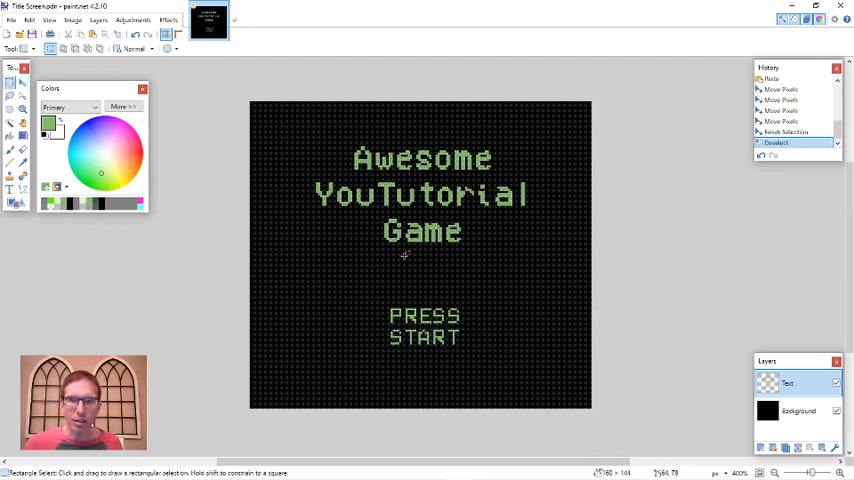
mouse_move(440, 376)
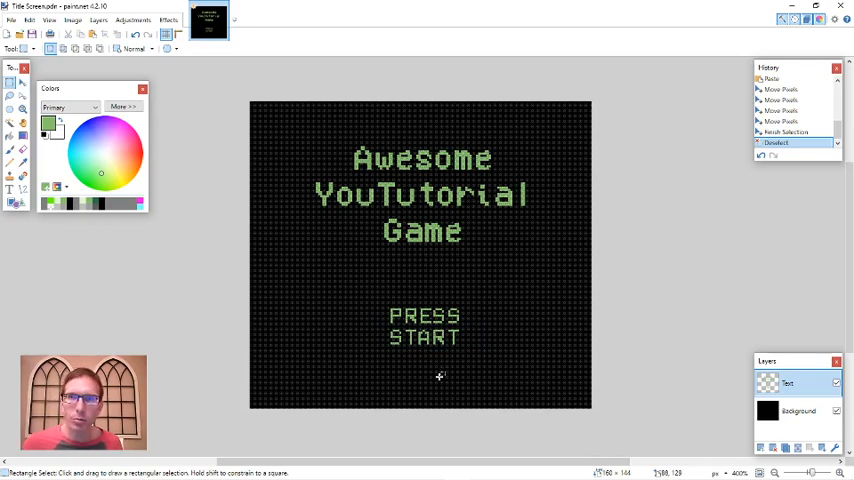
Save the title screen as the Title Screen PDN file.
click(12, 20)
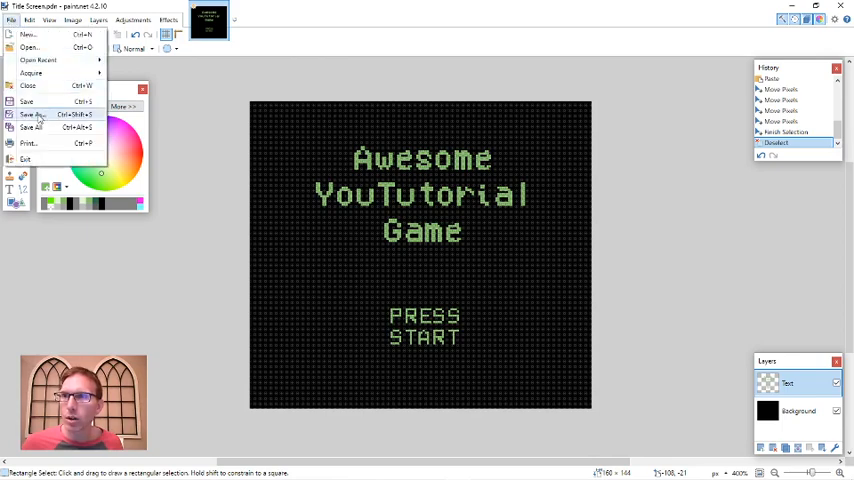
click(32, 114)
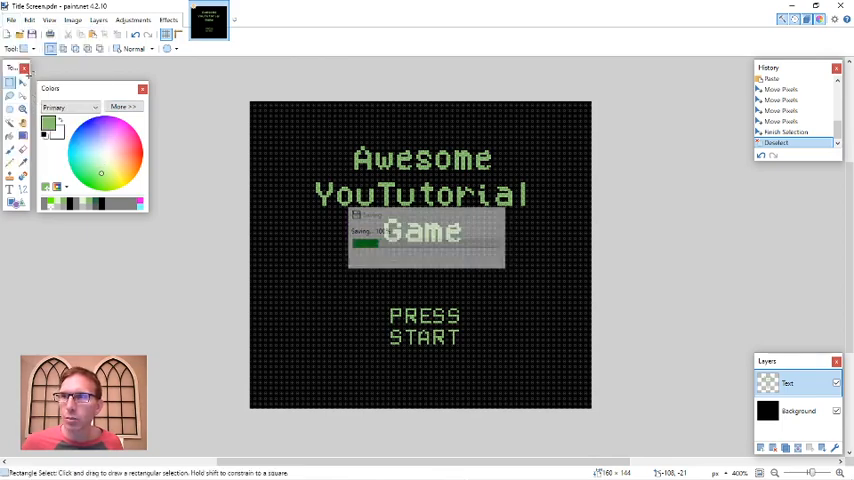
click(12, 20)
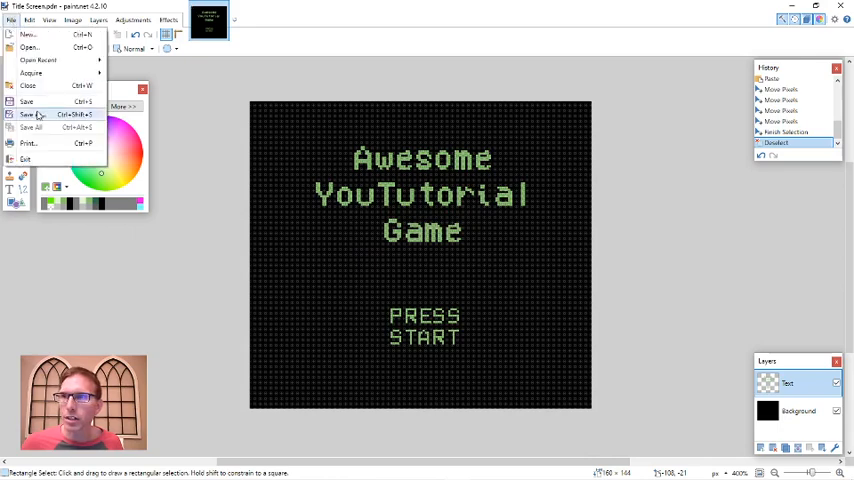
Save a copy as Title Screen PNG, confirming the settings and flattening the layers.
click(30, 114)
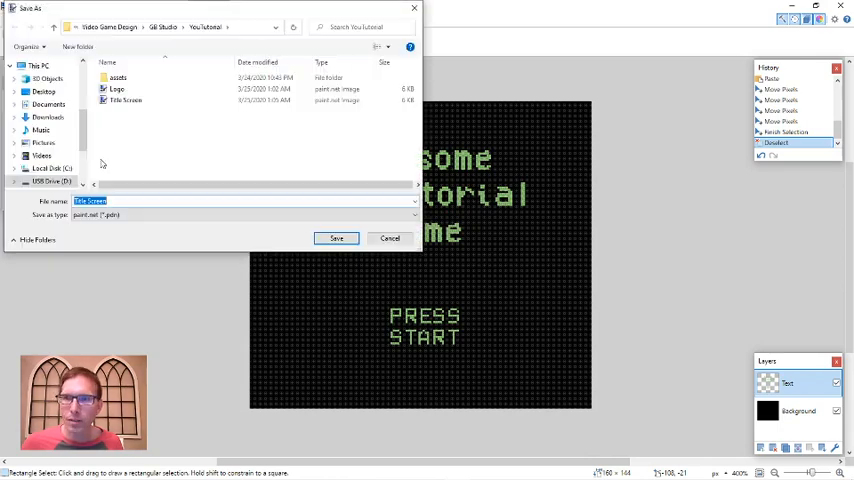
click(410, 216)
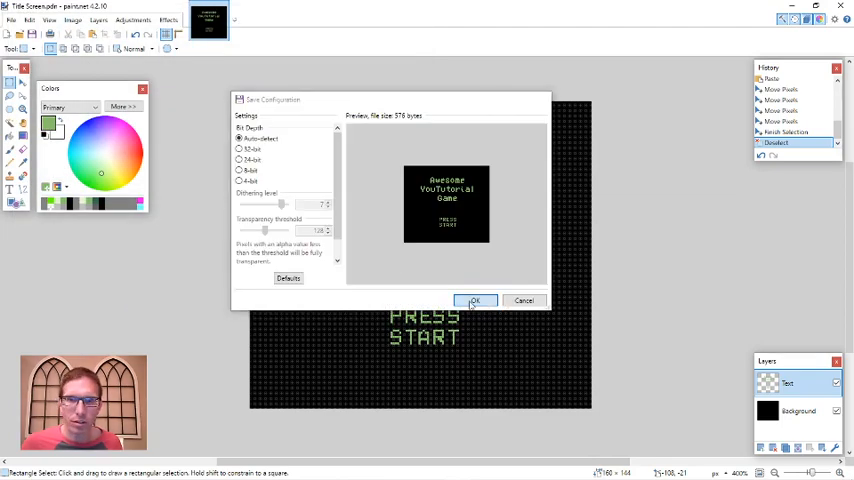
click(474, 300)
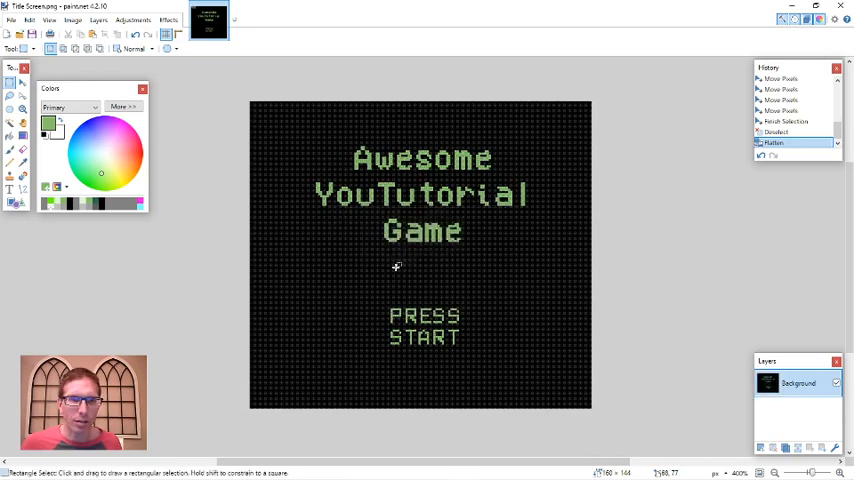